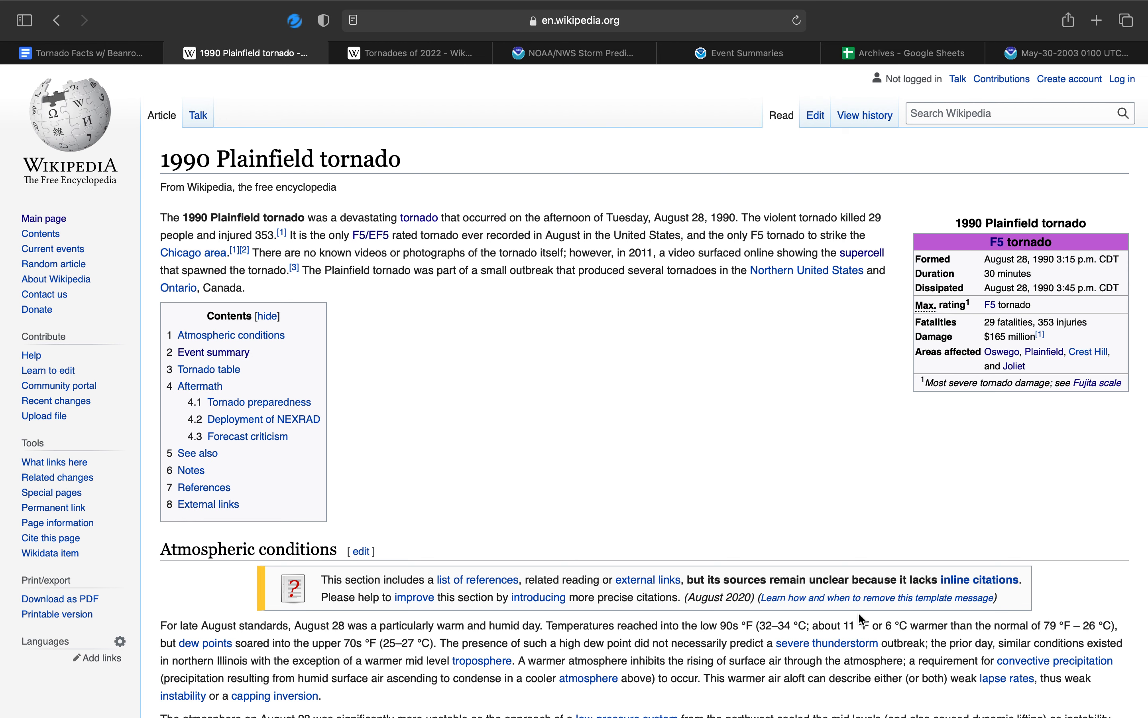
{"action": "mouse_move", "coordinate": [321, 283]}
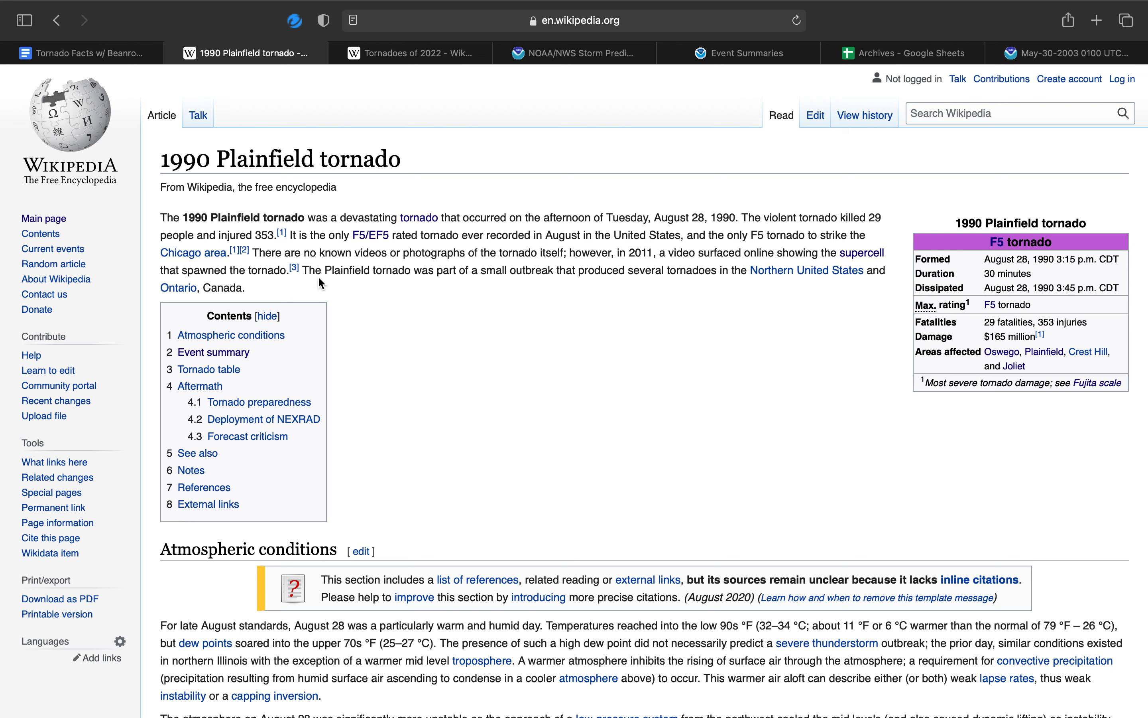
{"action": "mouse_move", "coordinate": [360, 195]}
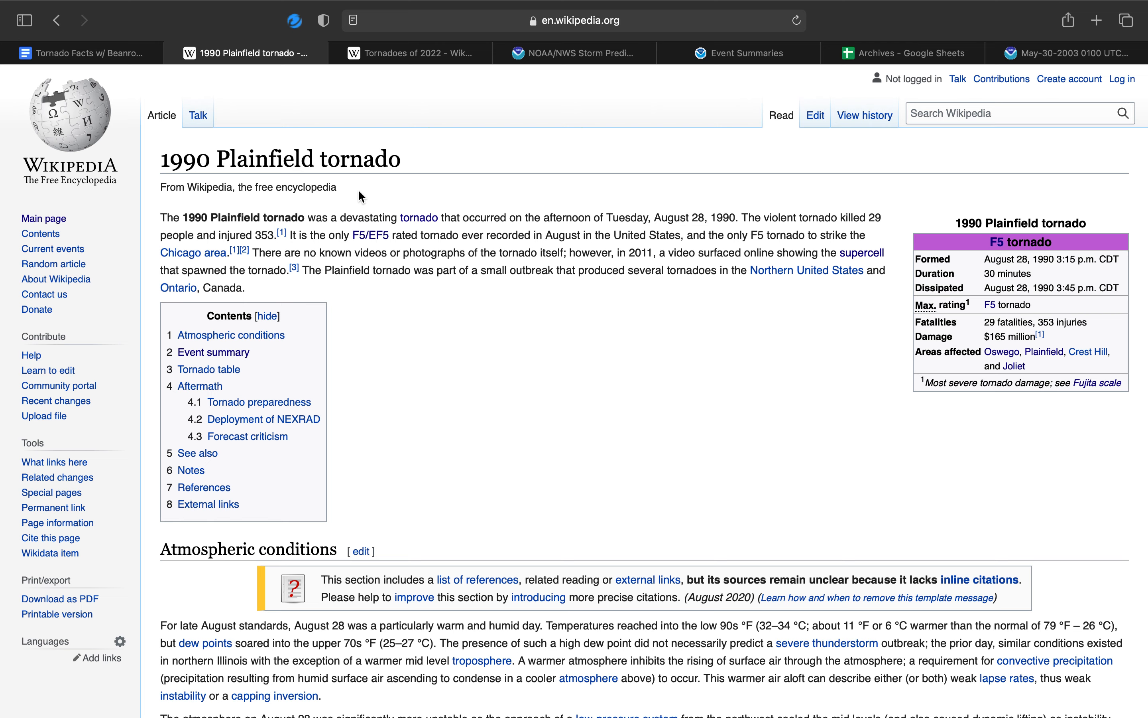
Step: Scroll down until the Atmospheric conditions heading sits at the top
{"action": "scroll", "scroll_direction": "down", "scroll_amount": 3}
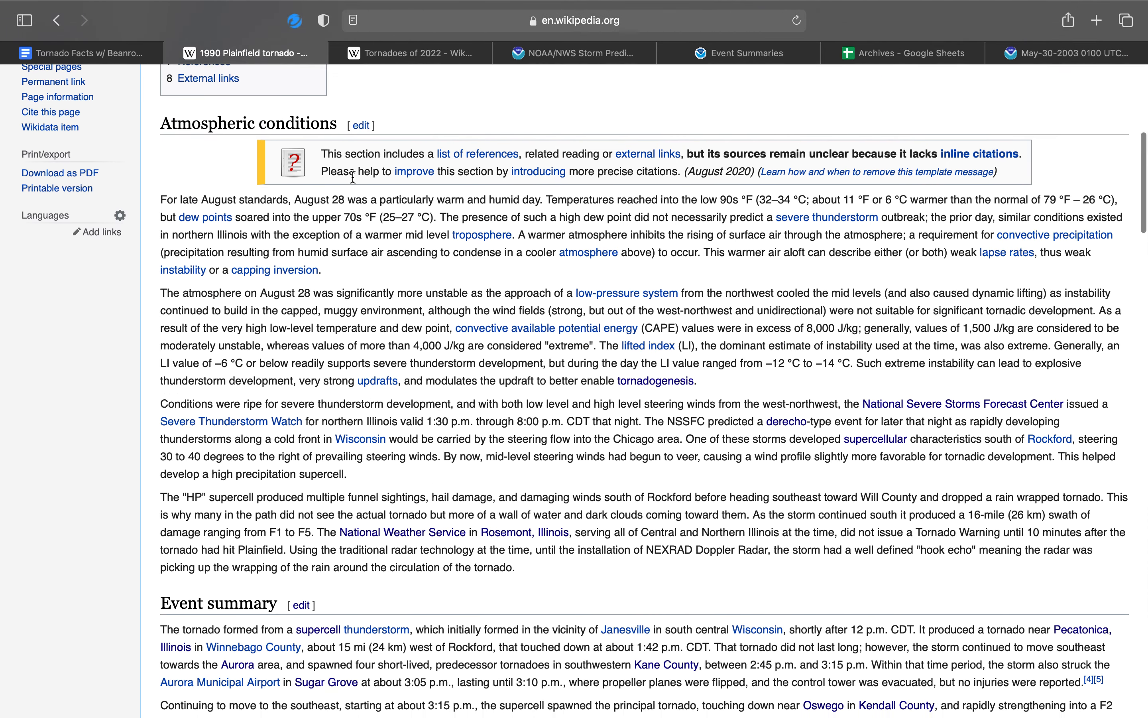
{"action": "mouse_move", "coordinate": [220, 193]}
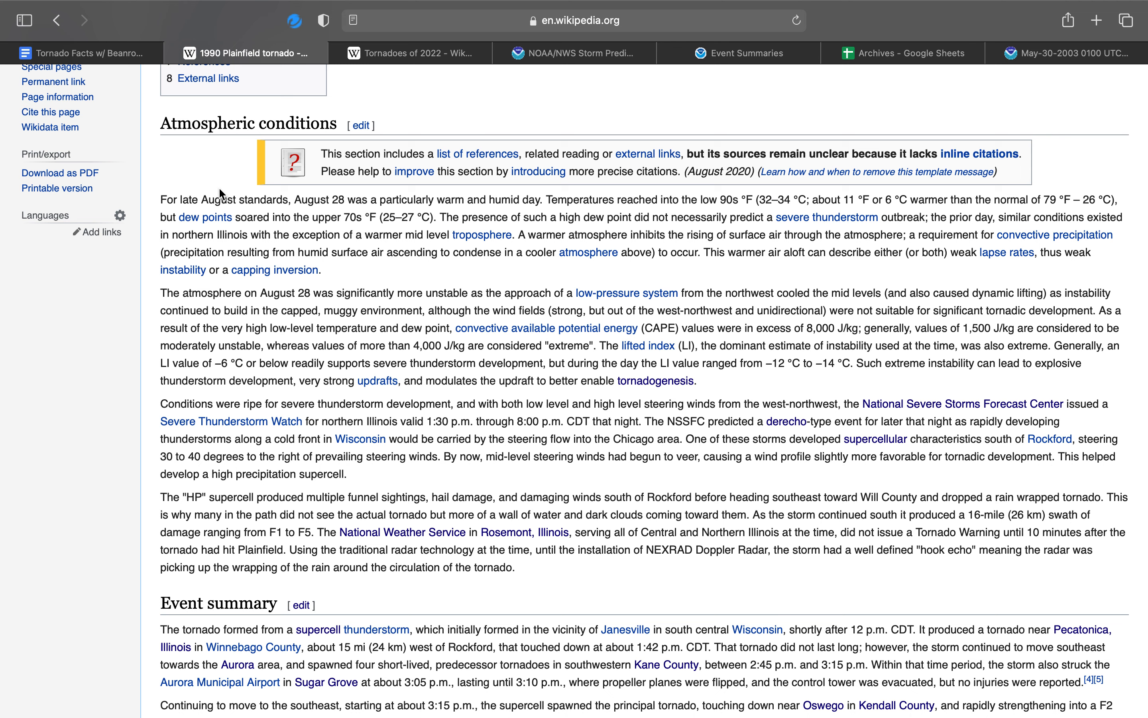
Step: Scroll down so the Event summary on Wheatland Plains, Plainfield High School and Joliet fills the window
{"action": "scroll", "scroll_direction": "down", "scroll_amount": 3}
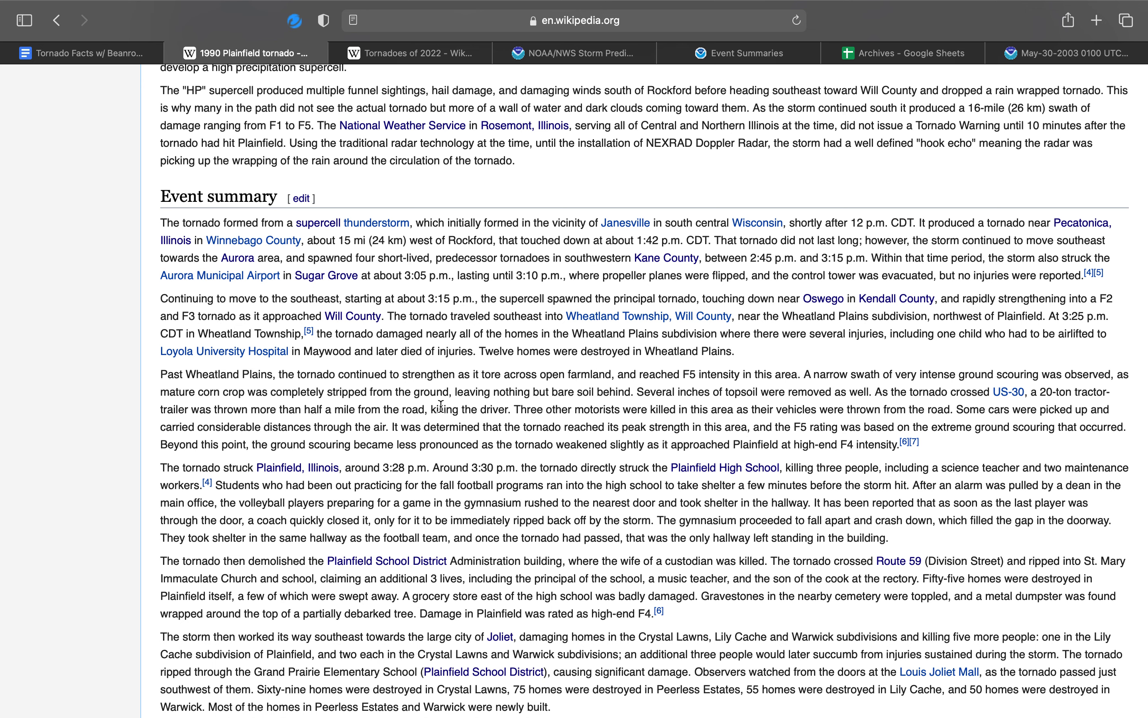
Step: Scroll back up to reread the Atmospheric conditions section
{"action": "scroll", "scroll_direction": "up", "scroll_amount": 3}
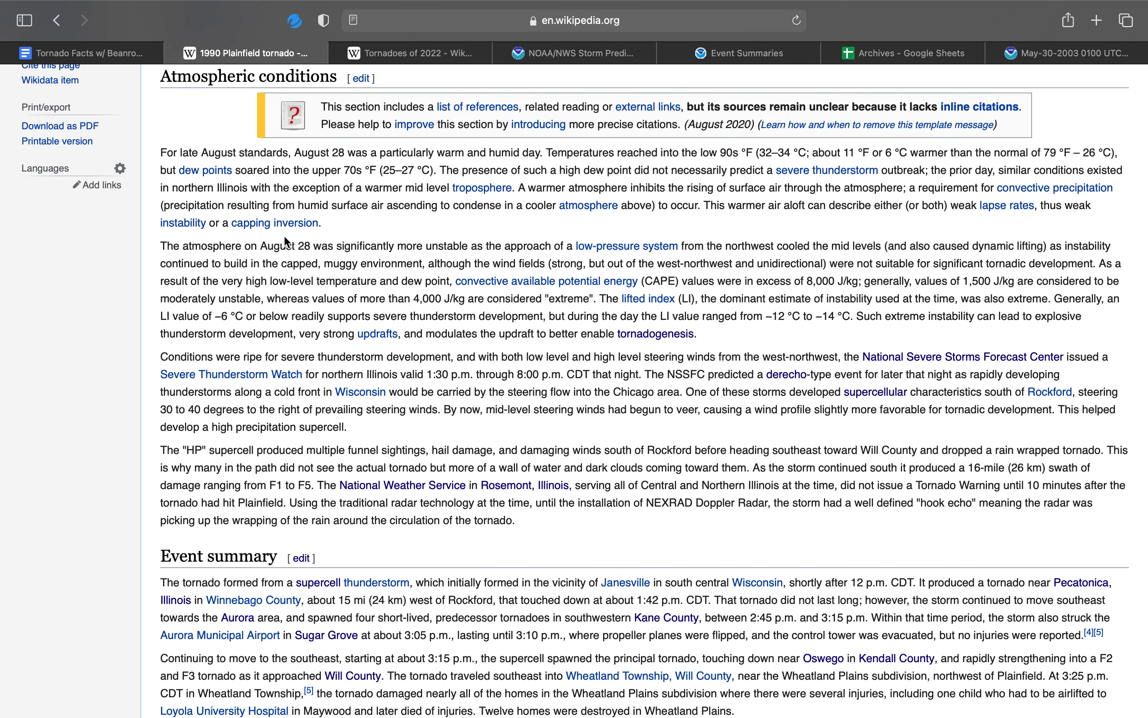
{"action": "mouse_move", "coordinate": [320, 156]}
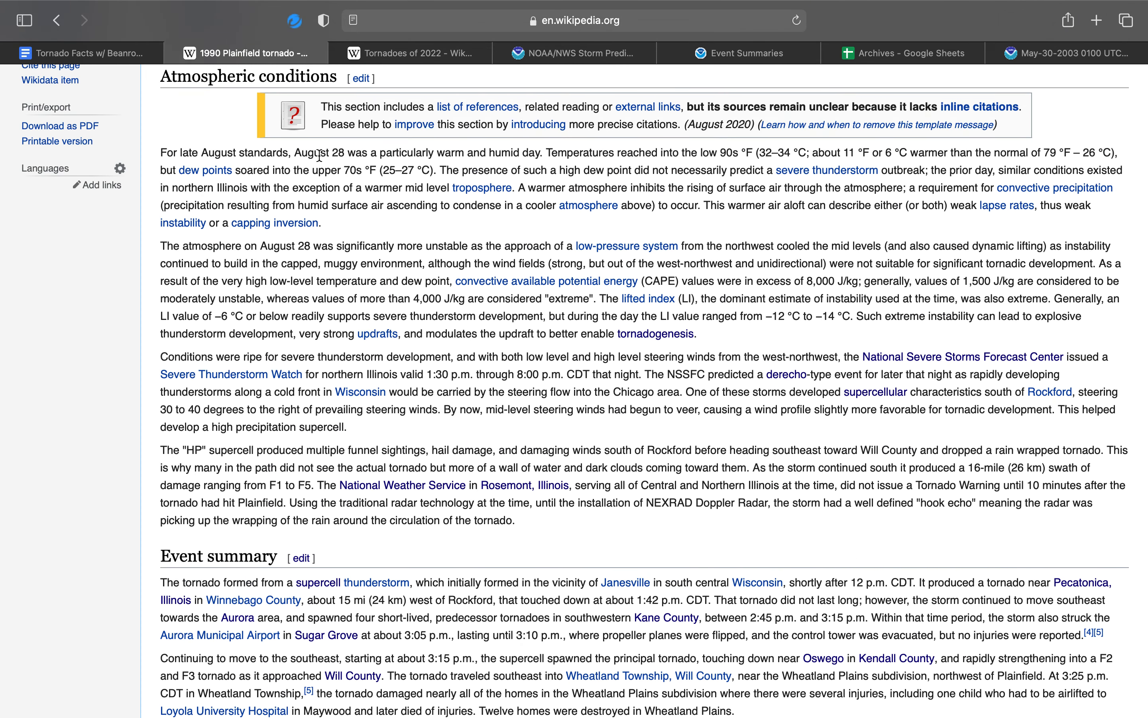
{"action": "mouse_move", "coordinate": [298, 170]}
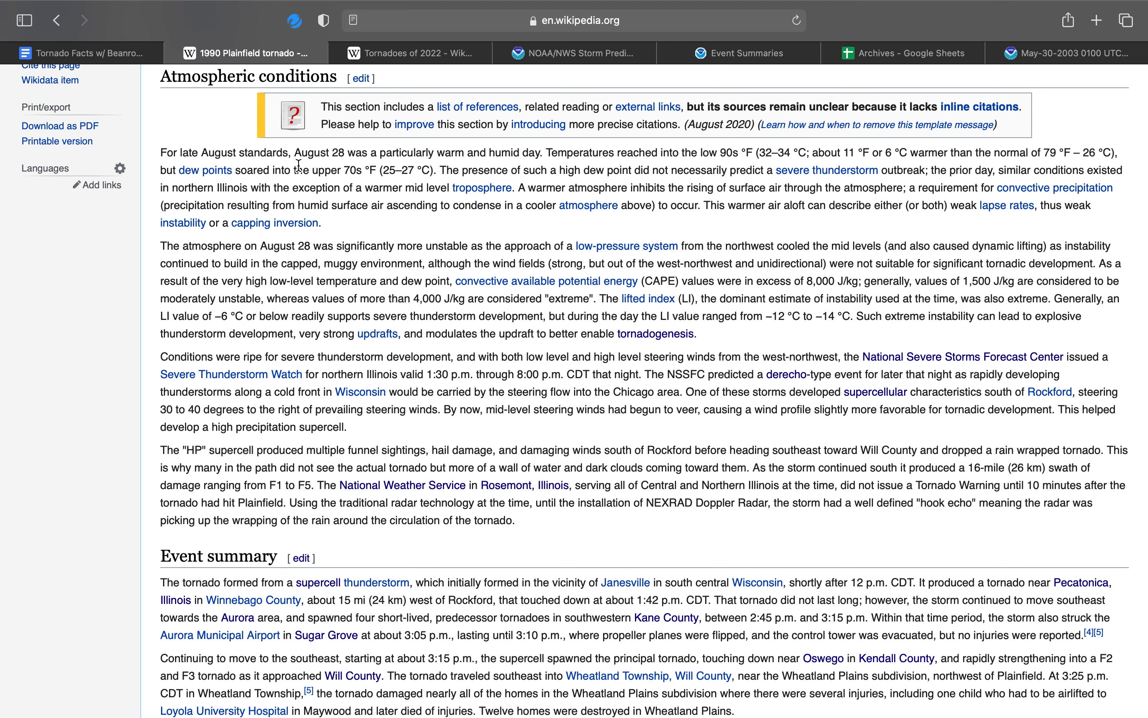
{"action": "mouse_move", "coordinate": [314, 167]}
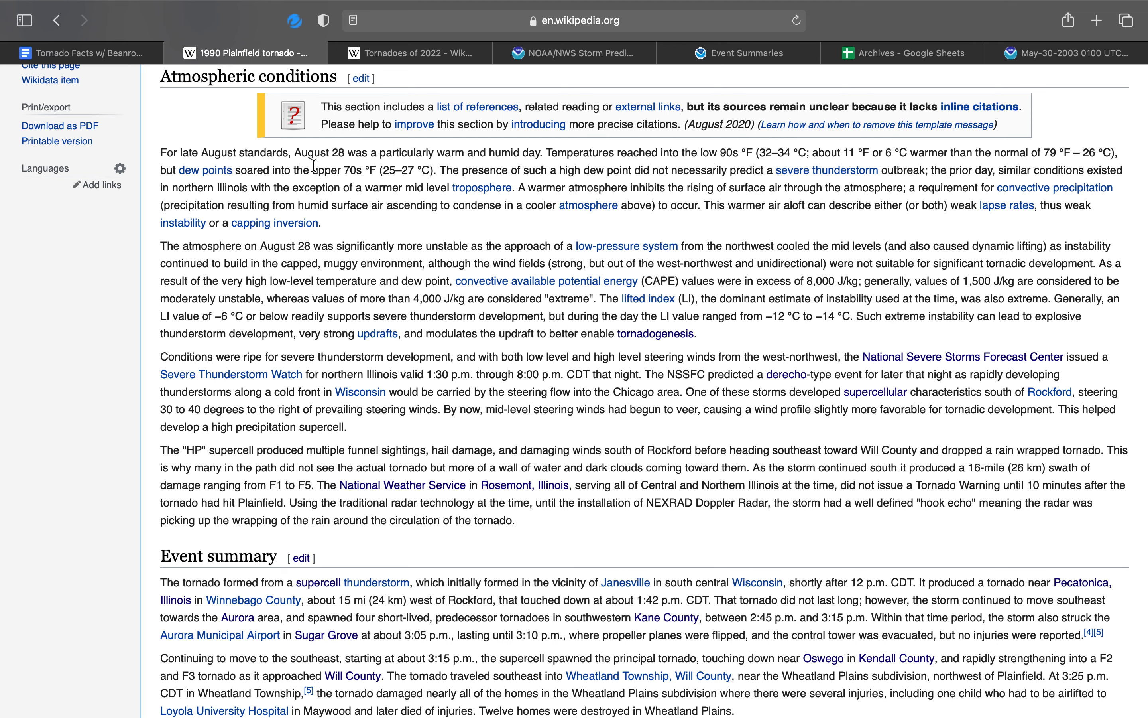
{"action": "mouse_move", "coordinate": [835, 438]}
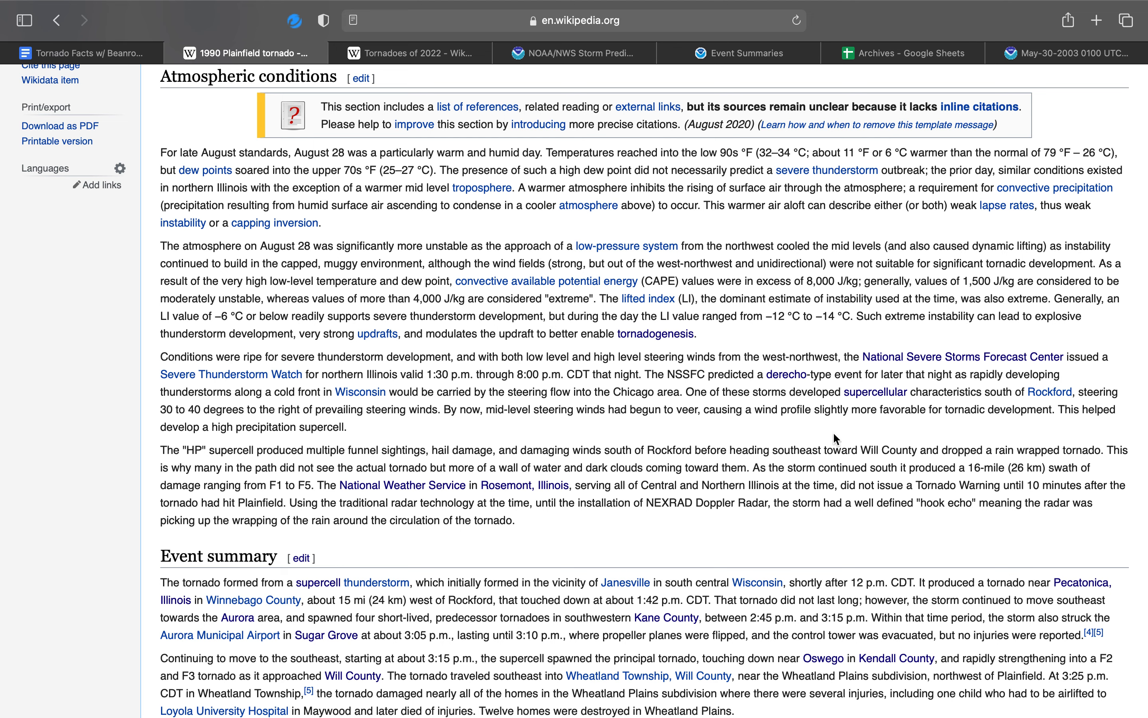
{"action": "left_click_drag", "start_coordinate": [160, 246], "coordinate": [348, 427]}
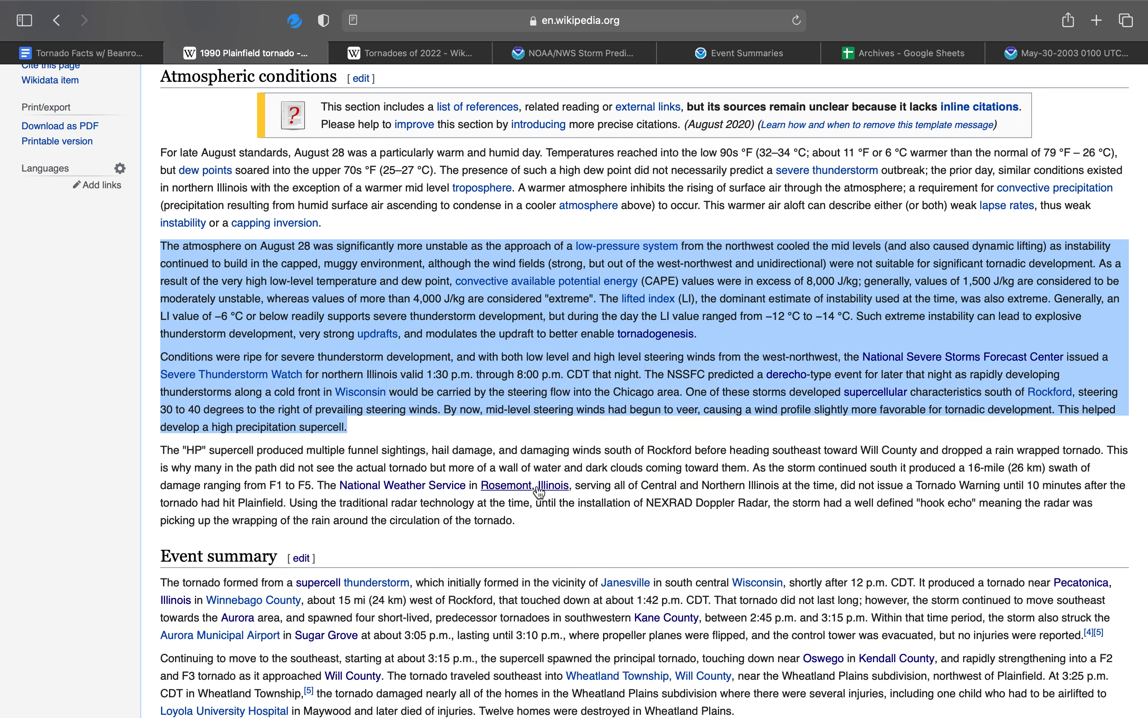
{"action": "left_click", "coordinate": [542, 435]}
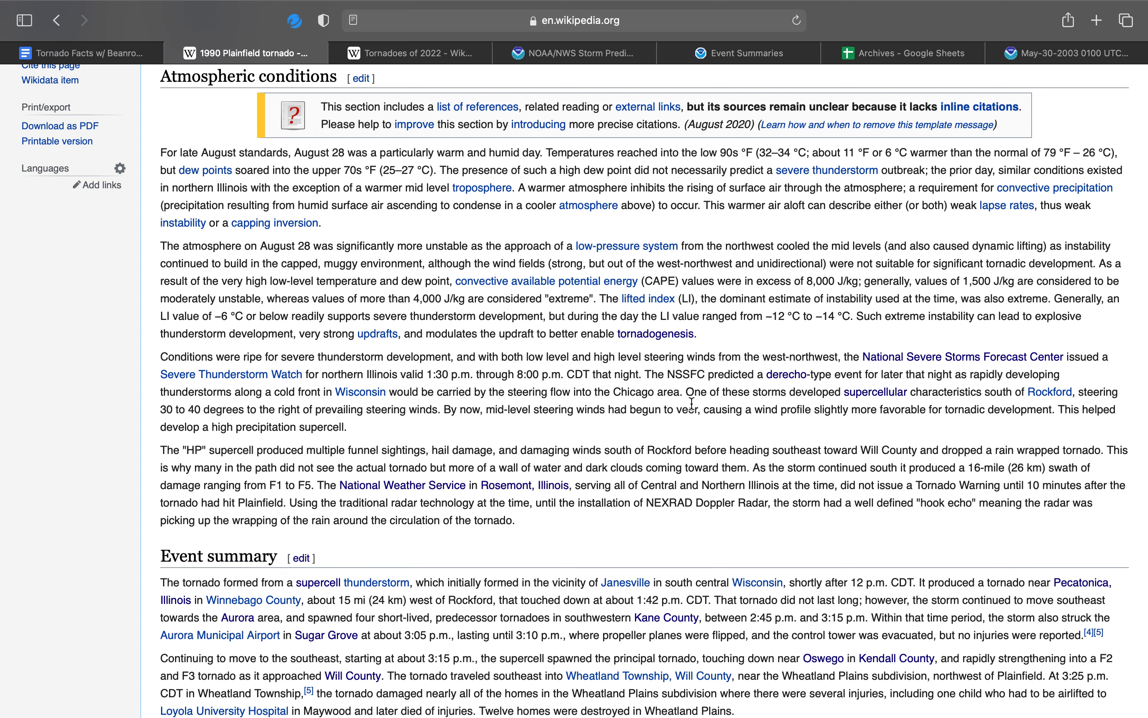
{"action": "mouse_move", "coordinate": [688, 441]}
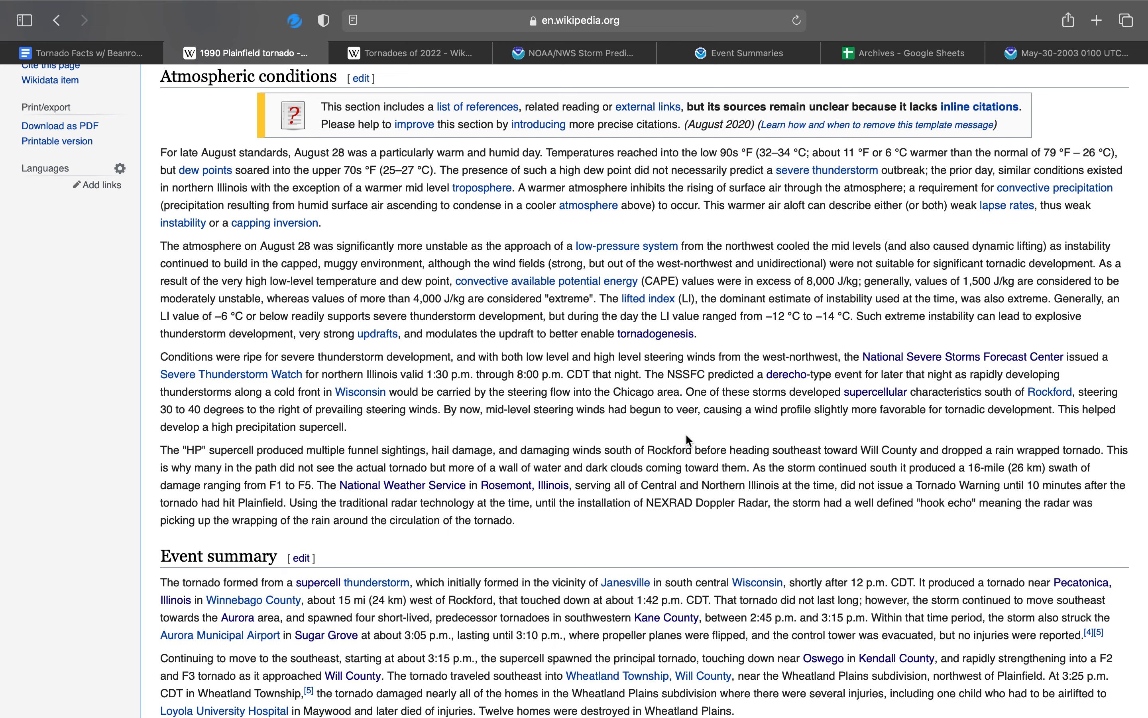
{"action": "scroll", "scroll_direction": "down", "scroll_amount": 3}
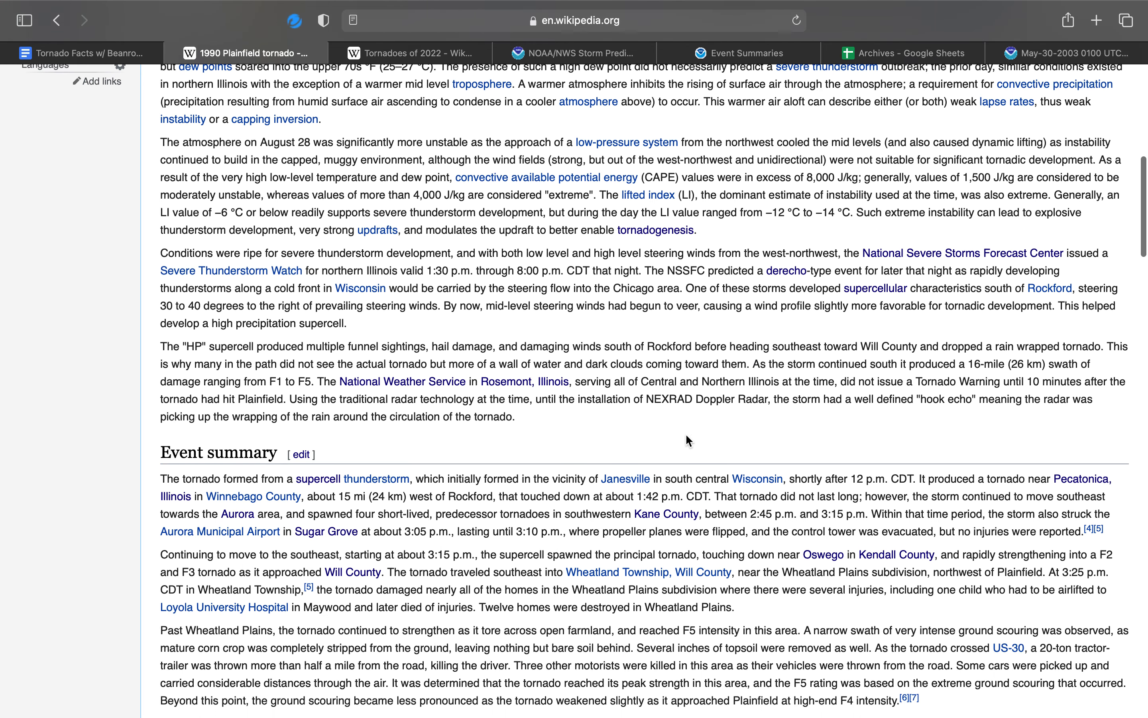
{"action": "mouse_move", "coordinate": [228, 376]}
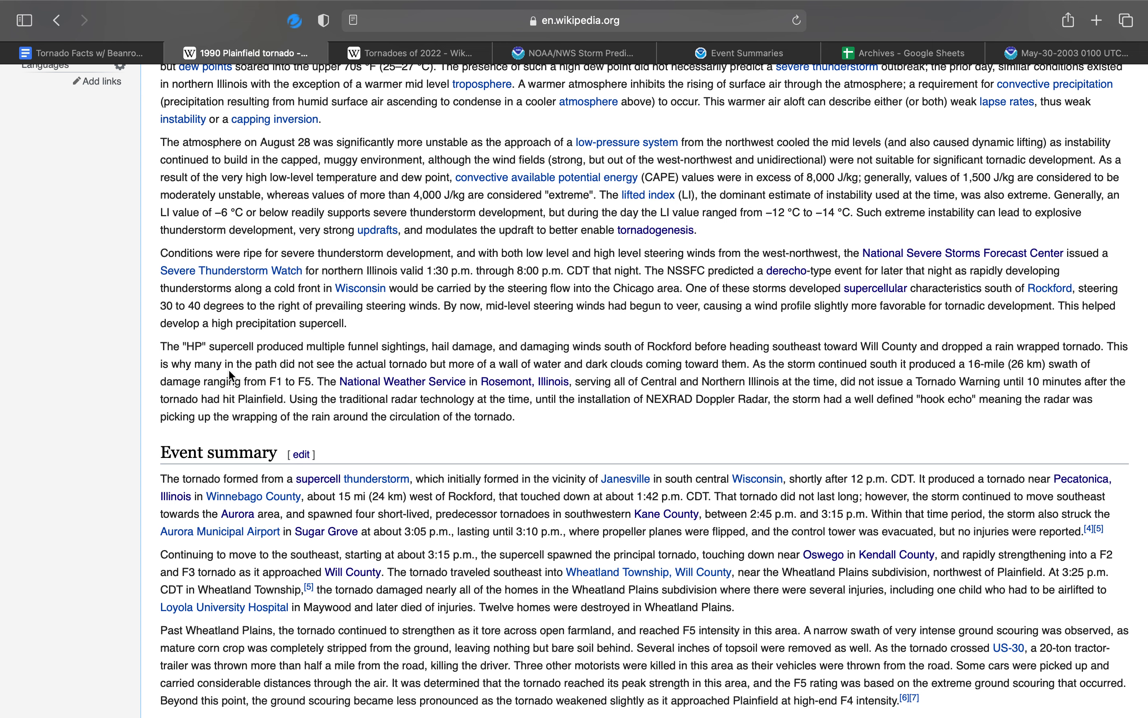
{"action": "mouse_move", "coordinate": [285, 360]}
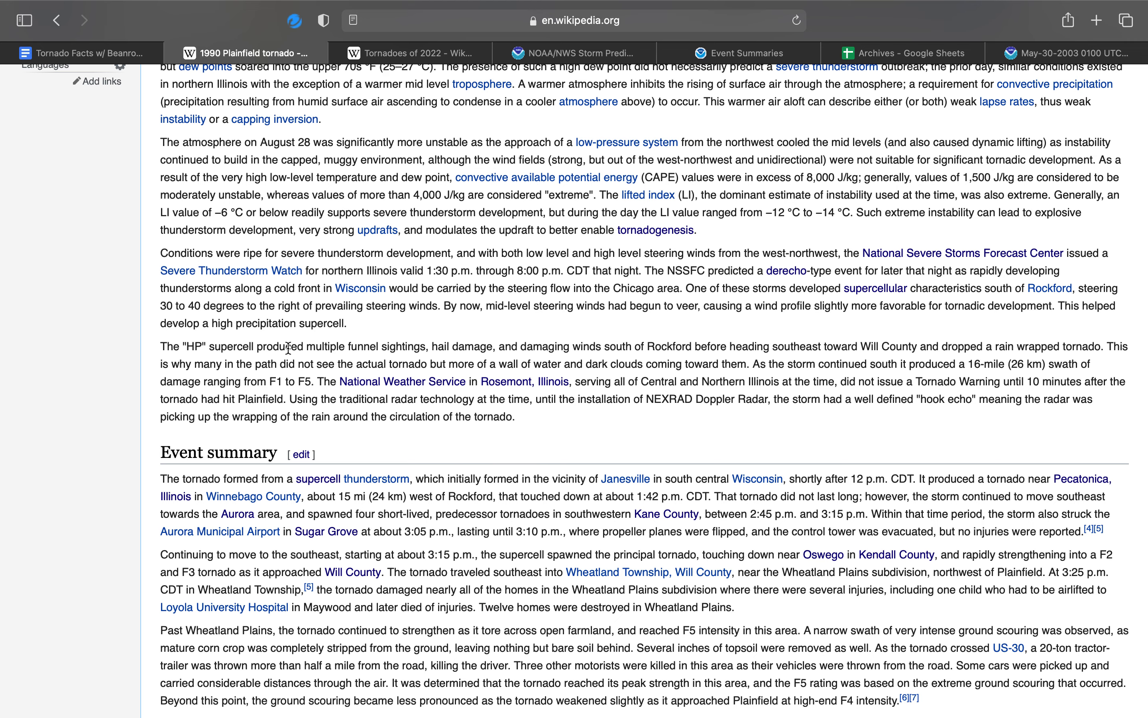
Step: Scroll past the Tornado table and back so the Event summary heading sits at the top
{"action": "scroll", "scroll_direction": "down", "scroll_amount": 3}
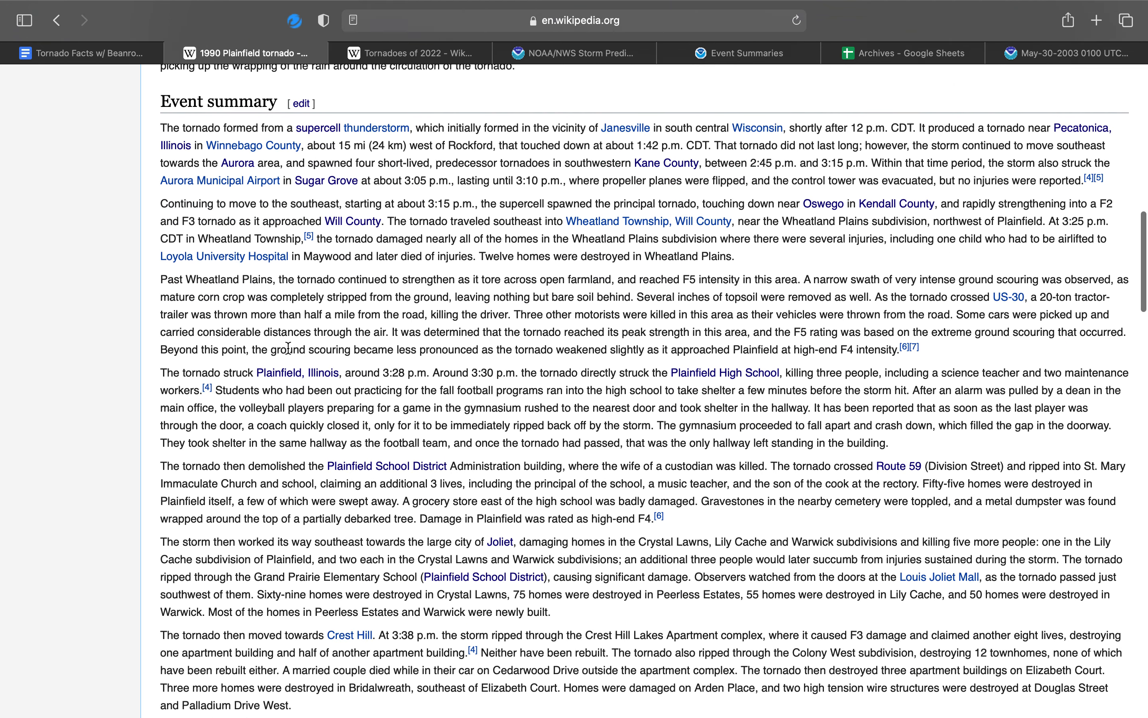
{"action": "scroll", "scroll_direction": "down", "scroll_amount": 3}
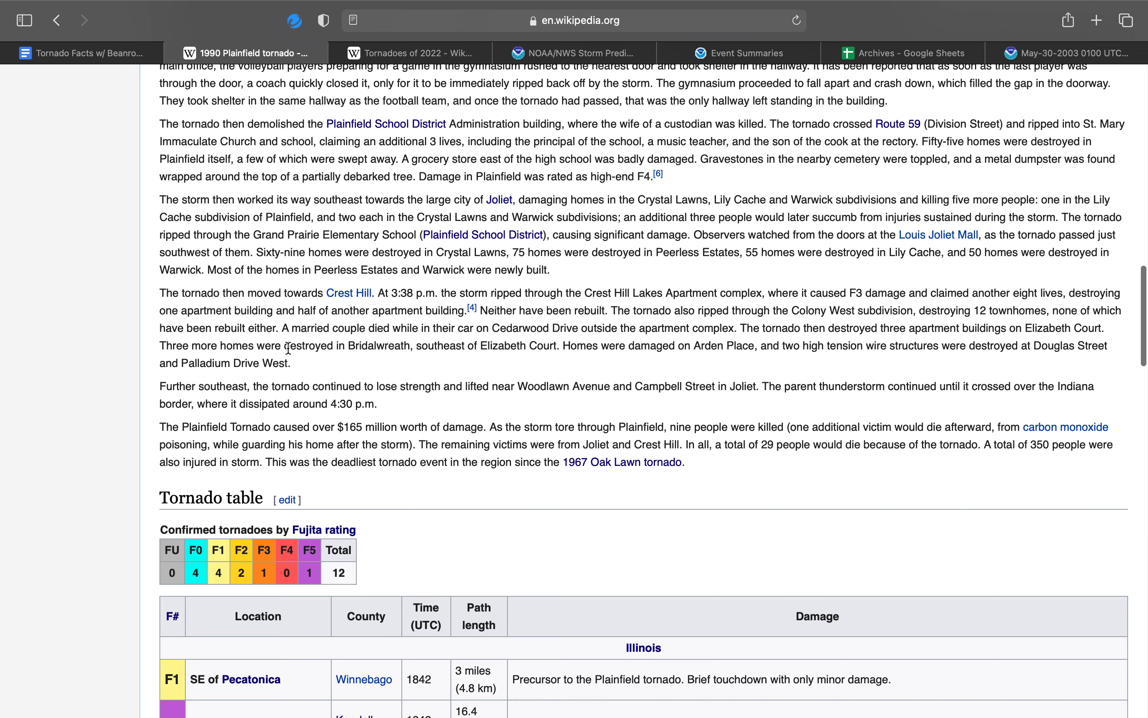
{"action": "scroll", "scroll_direction": "down", "scroll_amount": 3}
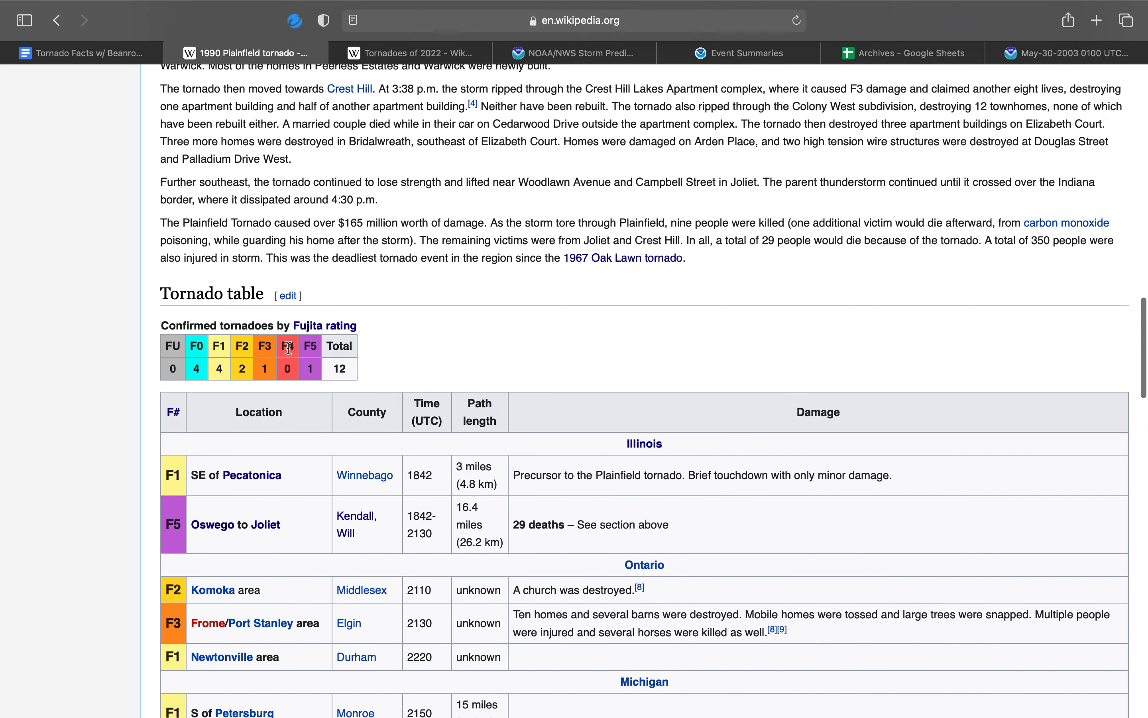
{"action": "scroll", "scroll_direction": "up", "scroll_amount": 3}
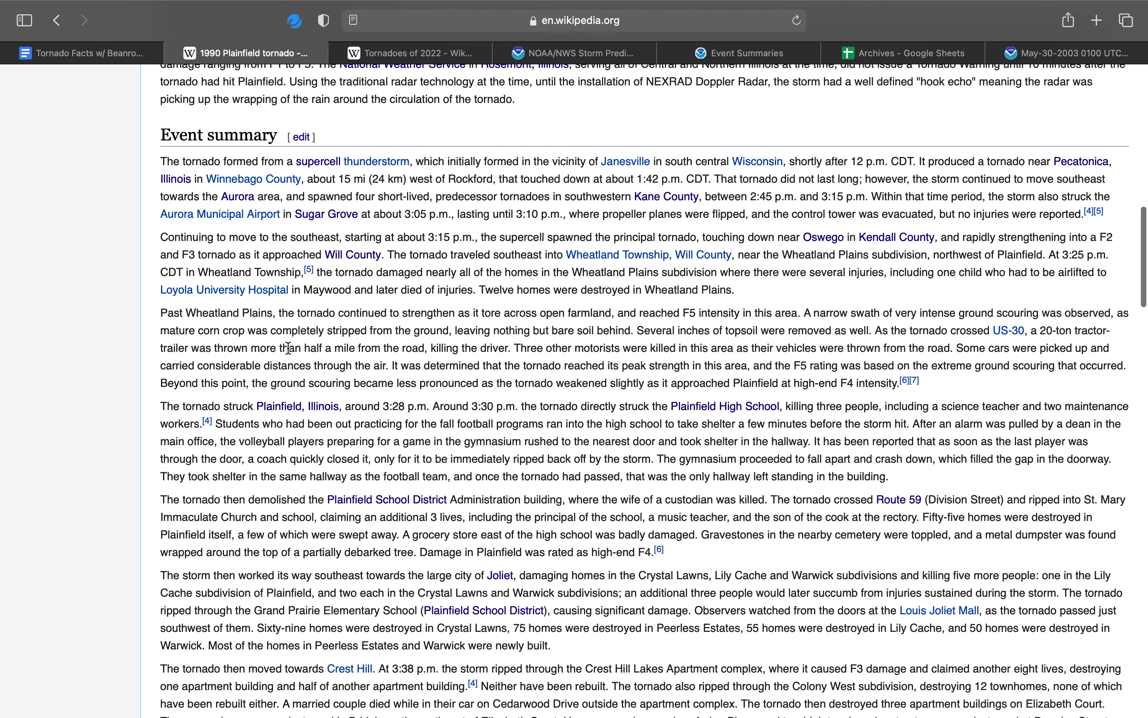
{"action": "mouse_move", "coordinate": [562, 181]}
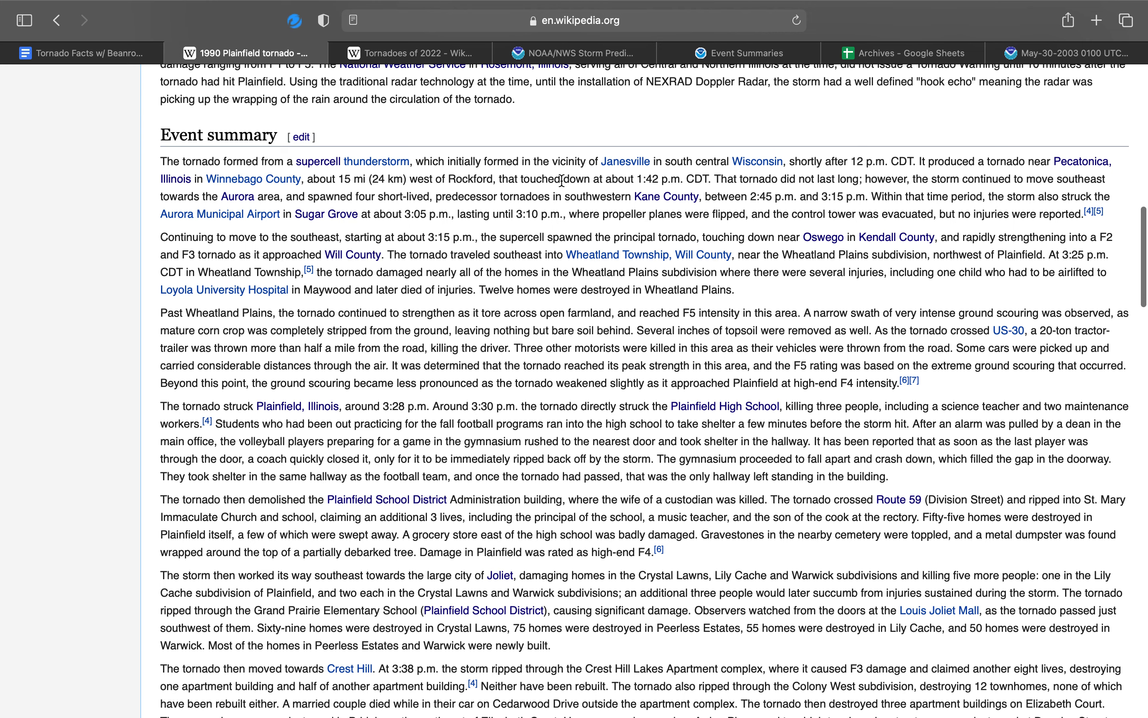
{"action": "scroll", "scroll_direction": "down", "scroll_amount": 3}
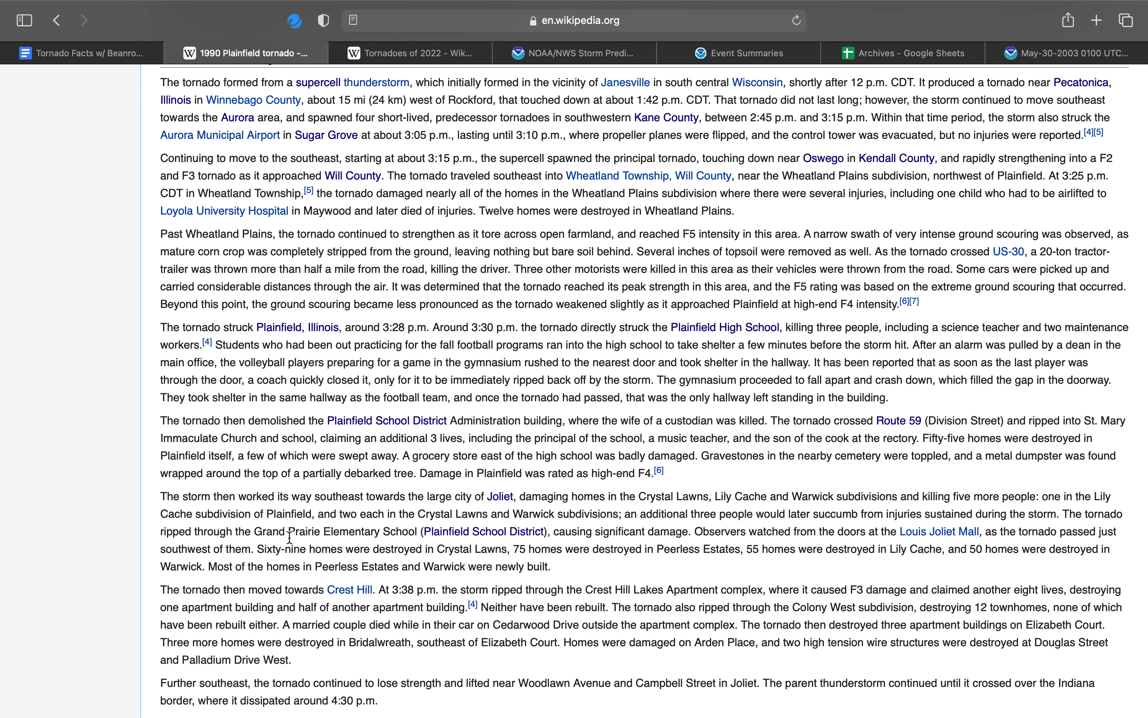
{"action": "mouse_move", "coordinate": [282, 465]}
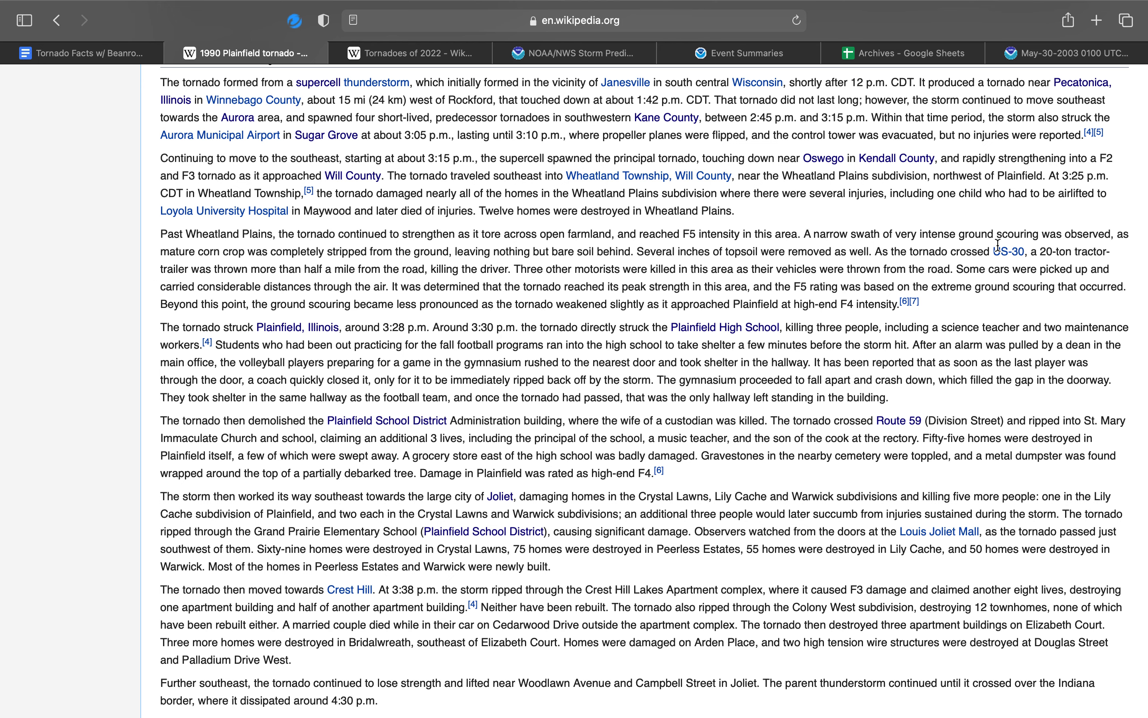
{"action": "mouse_move", "coordinate": [1061, 217]}
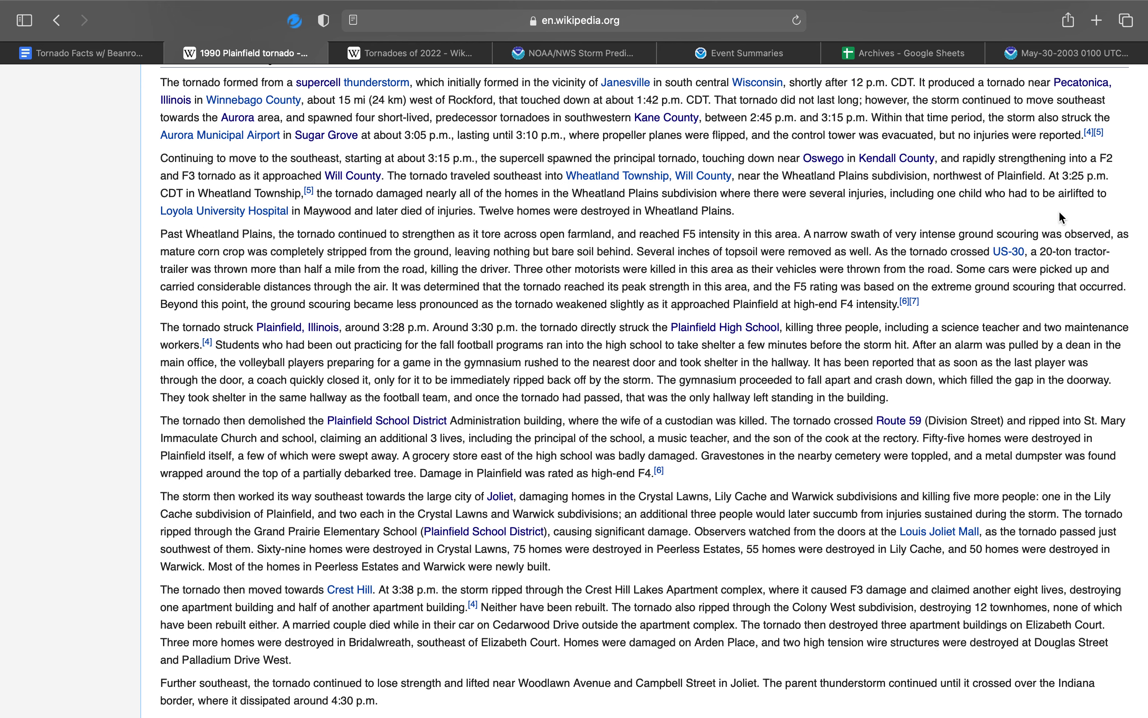
{"action": "mouse_move", "coordinate": [655, 135]}
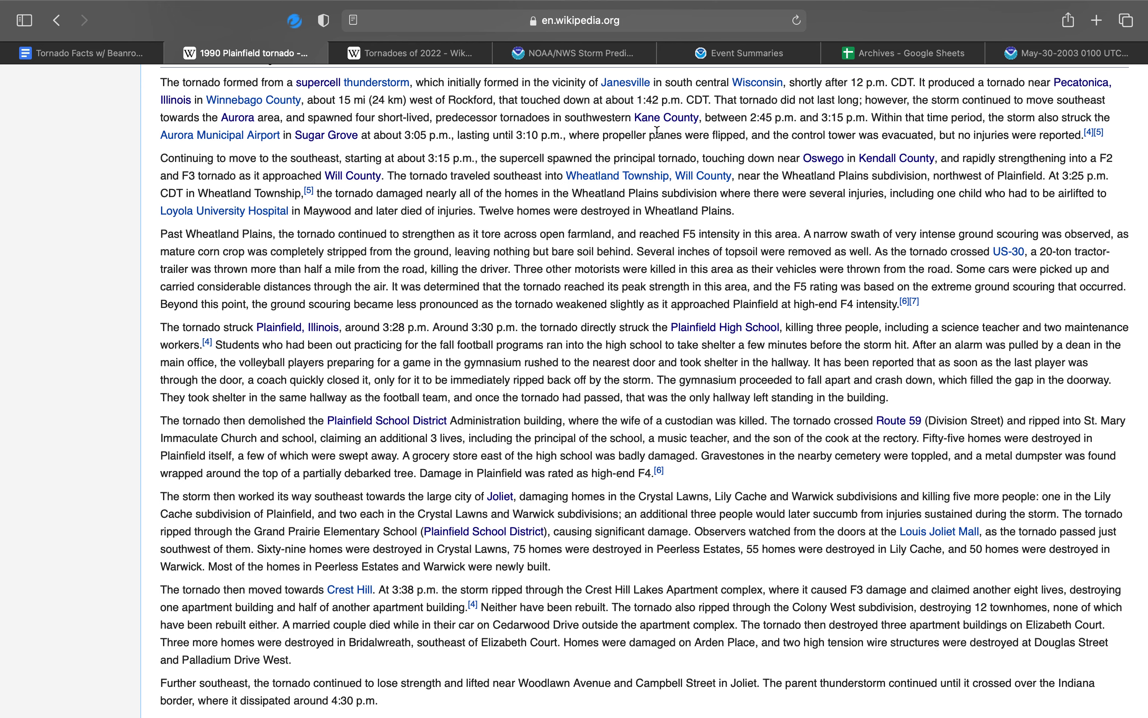
{"action": "mouse_move", "coordinate": [621, 151]}
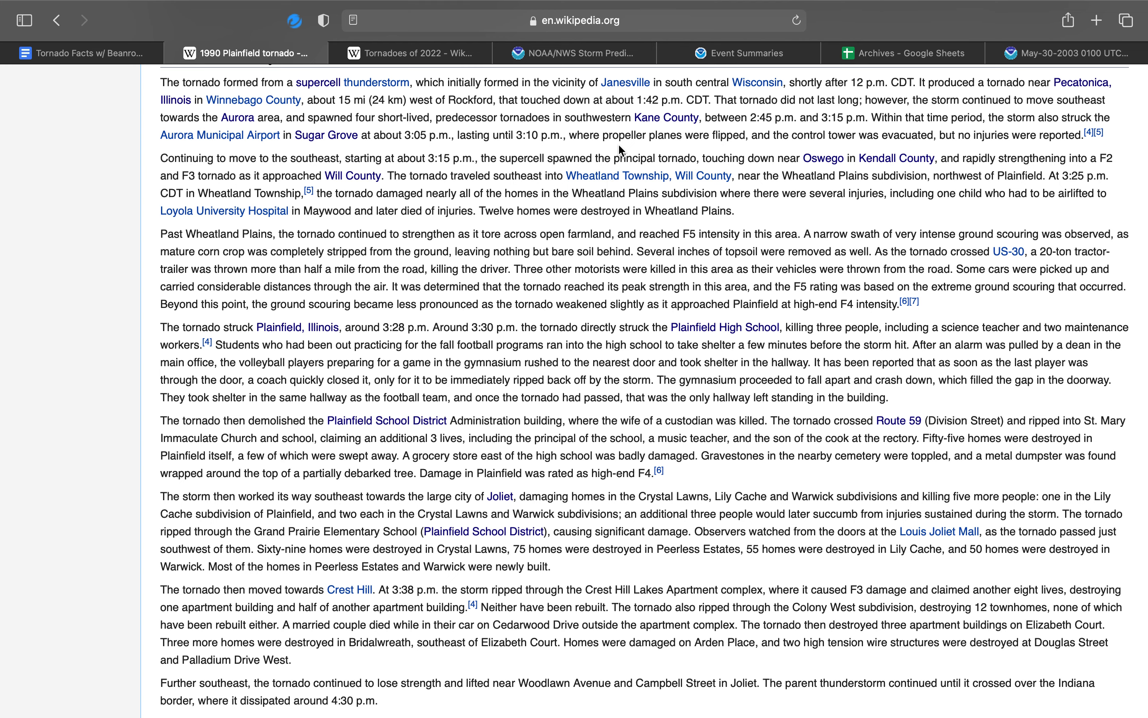
Step: Scroll to the tornado's track through Wheatland Plains and Plainfield and the $165 million damage paragraph
{"action": "scroll", "scroll_direction": "down", "scroll_amount": 3}
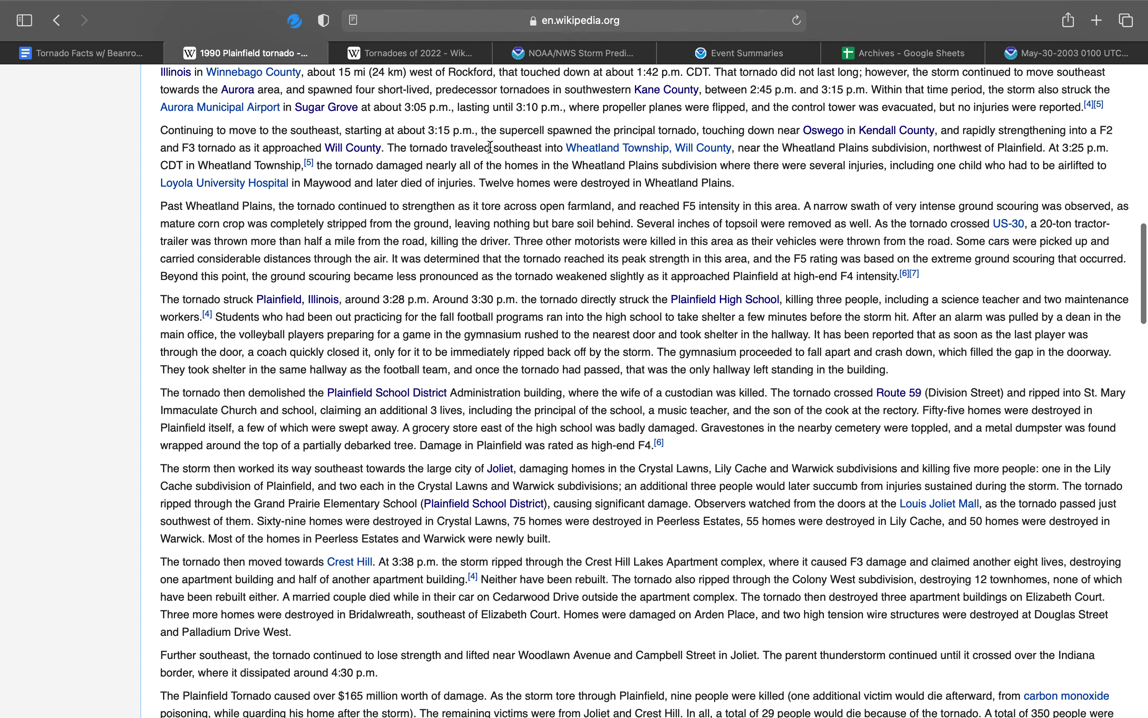
{"action": "mouse_move", "coordinate": [500, 142]}
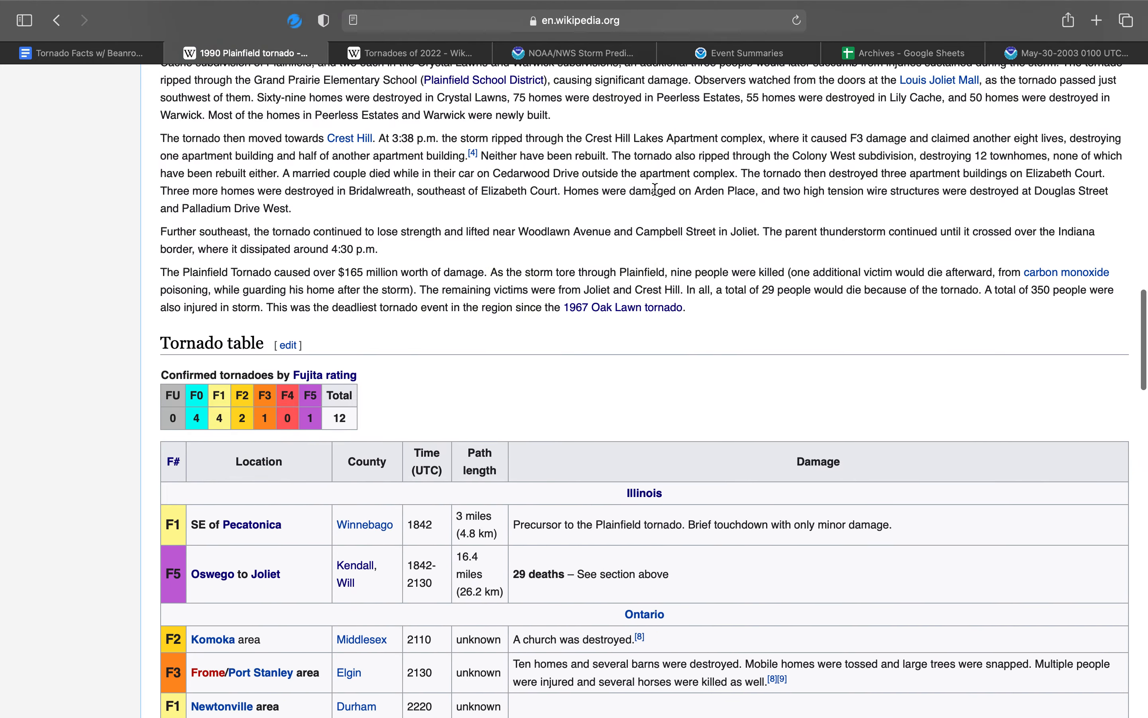
{"action": "scroll", "scroll_direction": "up", "scroll_amount": 3}
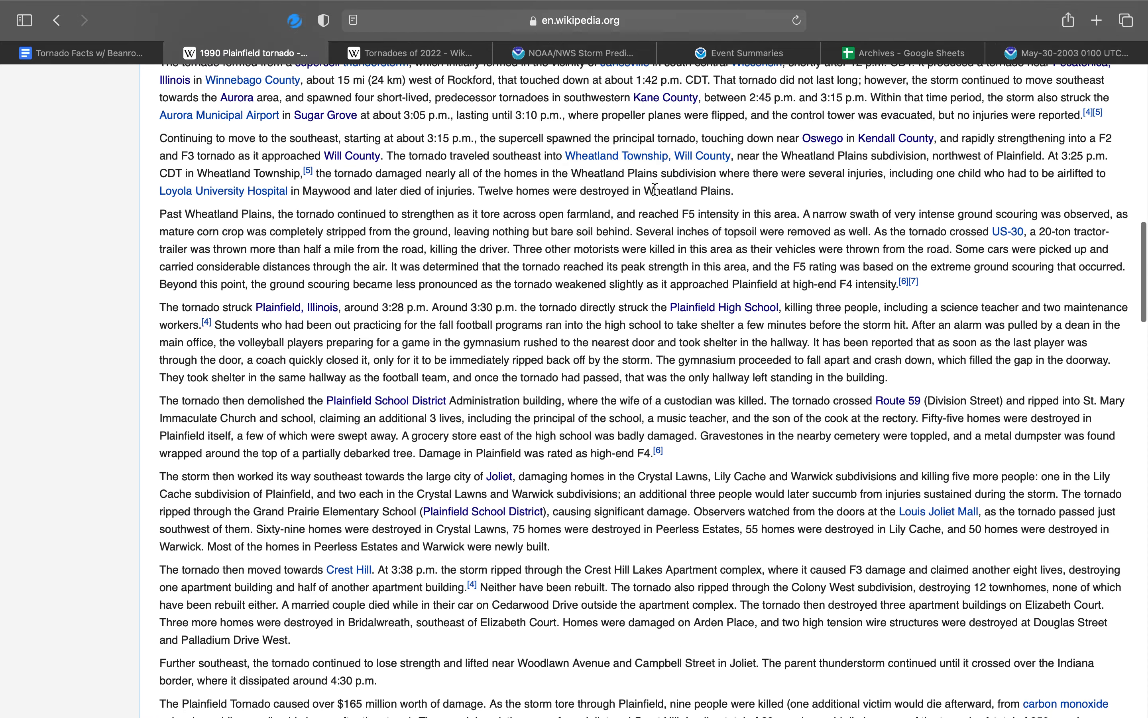
{"action": "scroll", "scroll_direction": "down", "scroll_amount": 3}
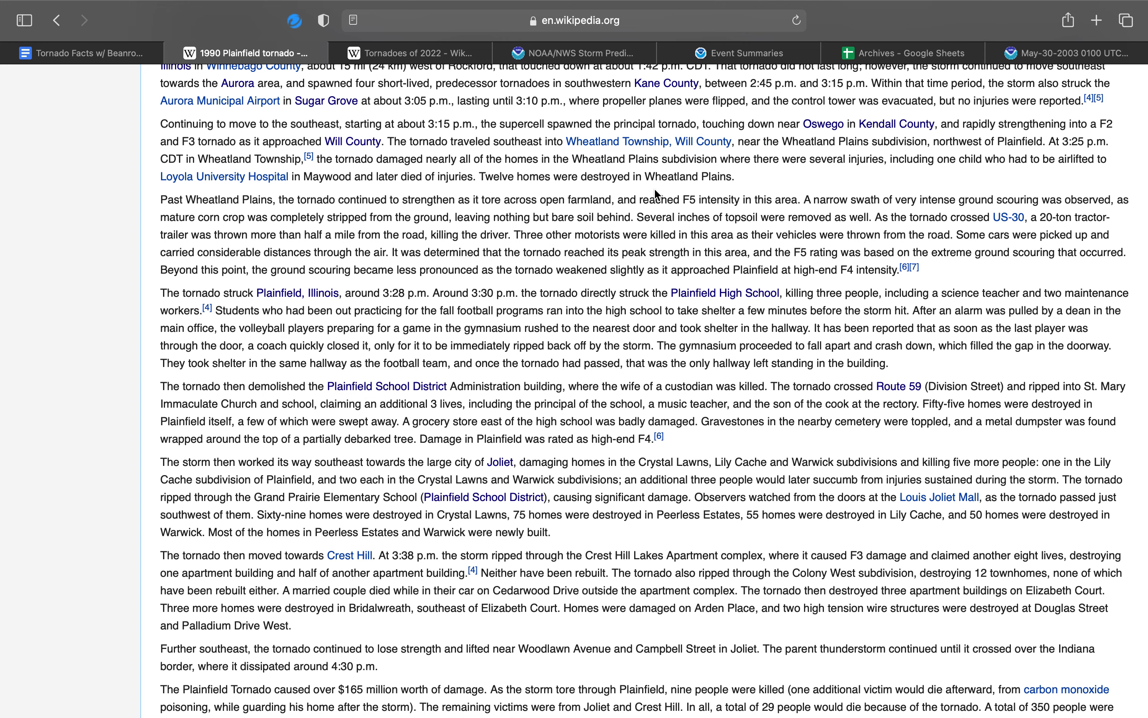
{"action": "scroll", "scroll_direction": "down", "scroll_amount": 3}
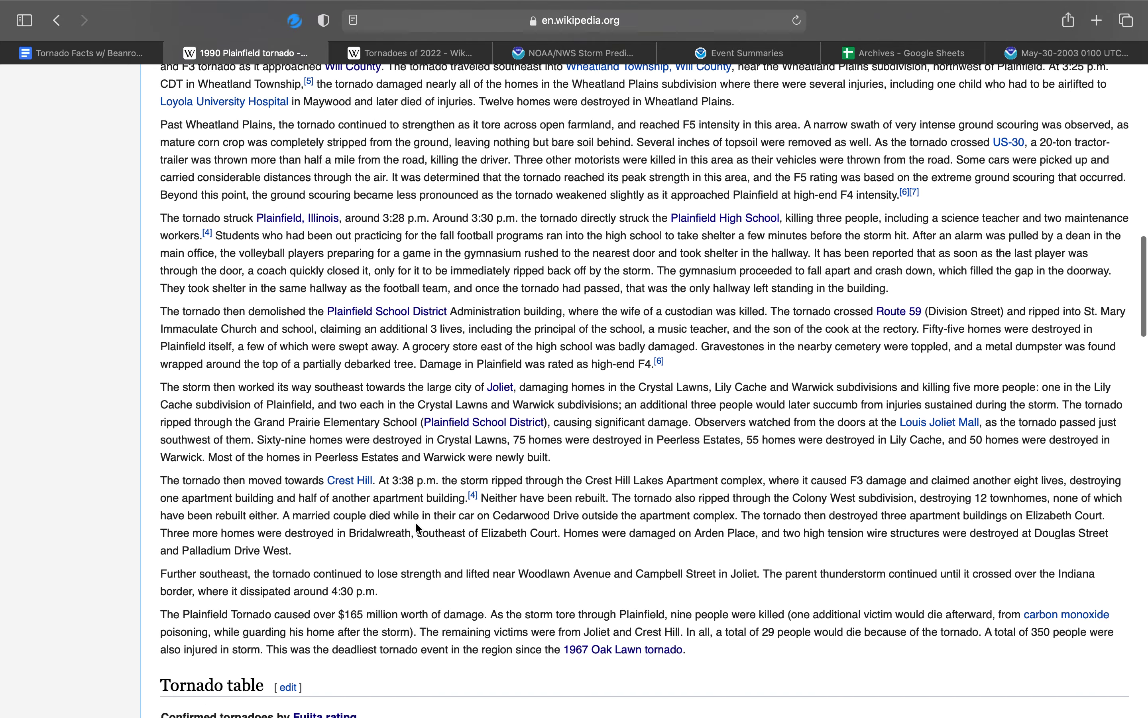
Step: Scroll down to the Tornado table listing Illinois, Ontario, Michigan and New York tornadoes by Fujita rating
{"action": "scroll", "scroll_direction": "down", "scroll_amount": 3}
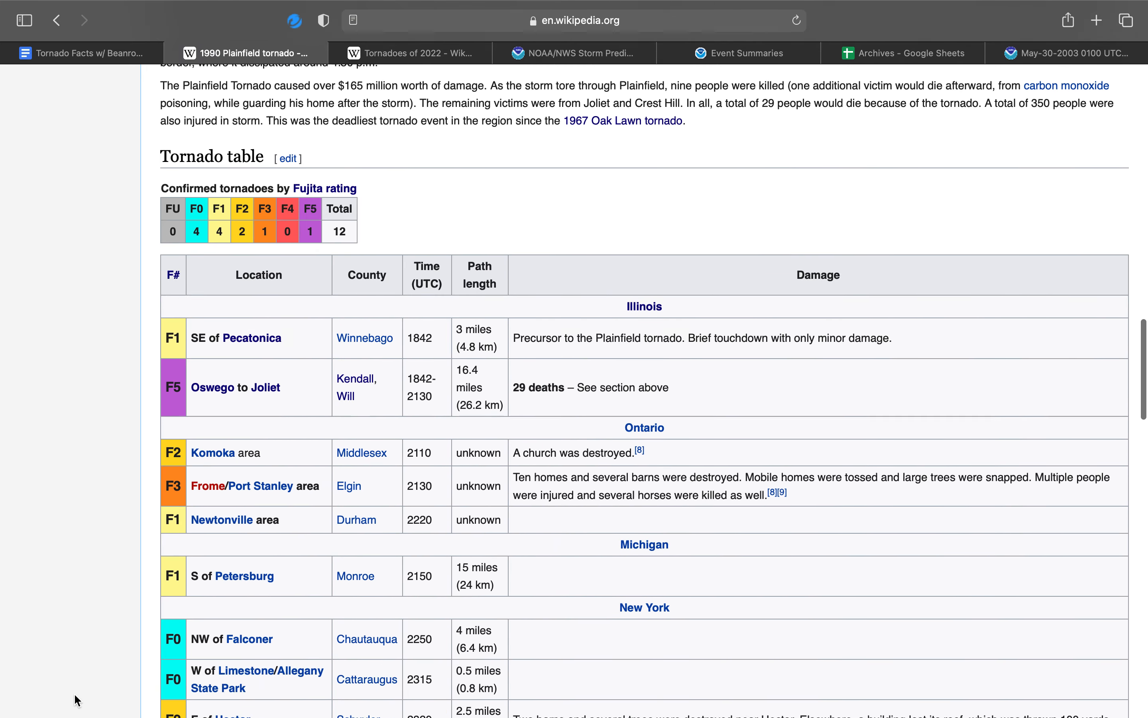
{"action": "scroll", "scroll_direction": "down", "scroll_amount": 3}
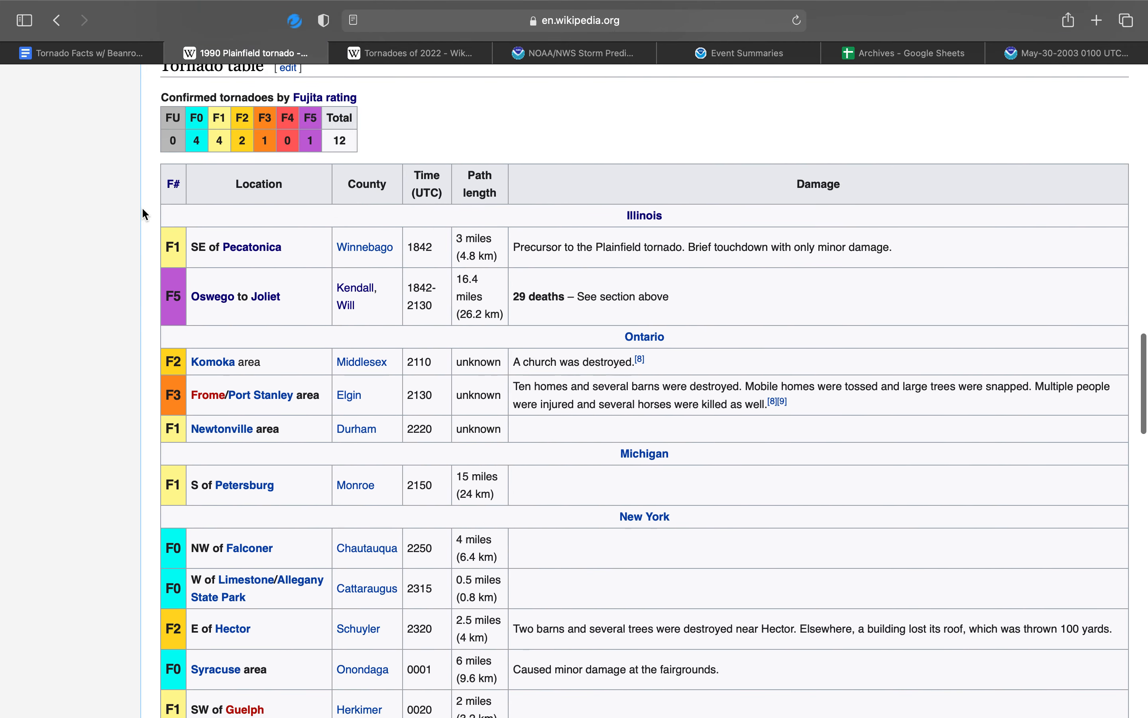
{"action": "mouse_move", "coordinate": [172, 140]}
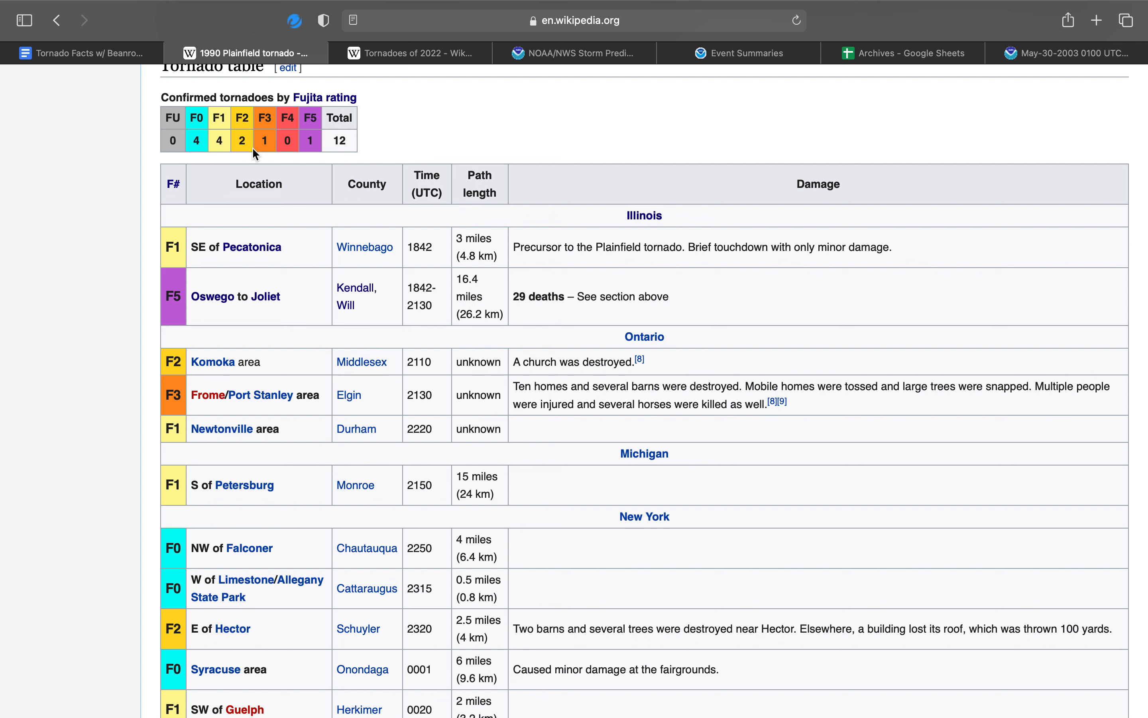
{"action": "mouse_move", "coordinate": [315, 145]}
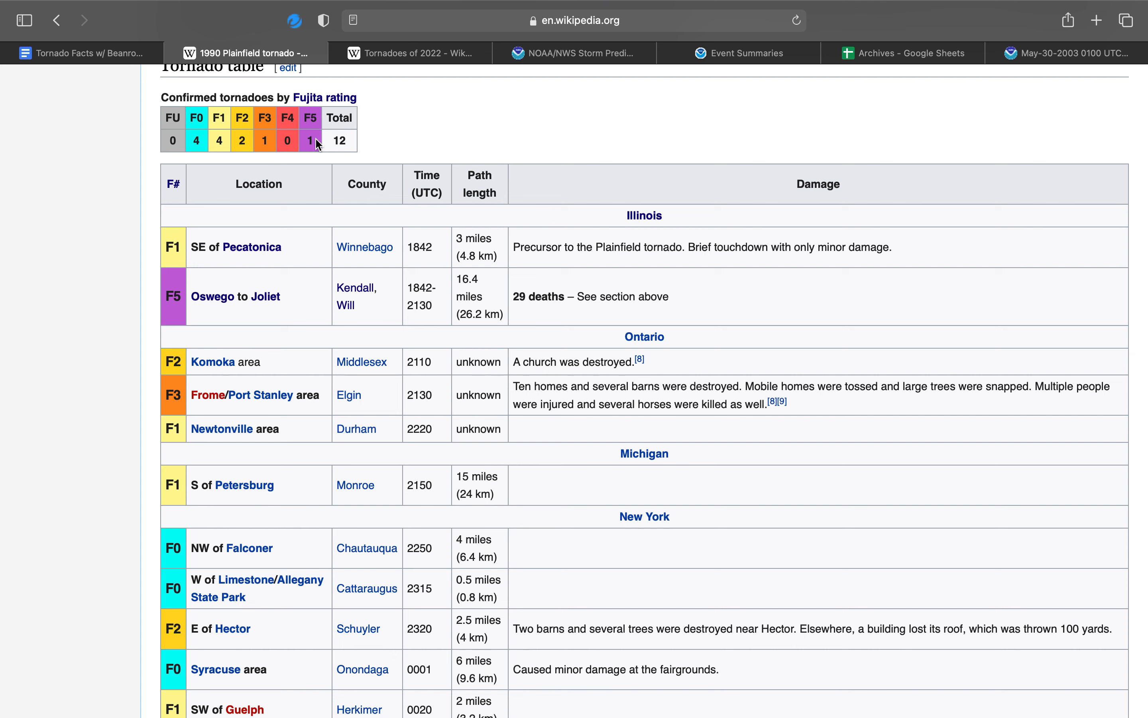
{"action": "mouse_move", "coordinate": [335, 141]}
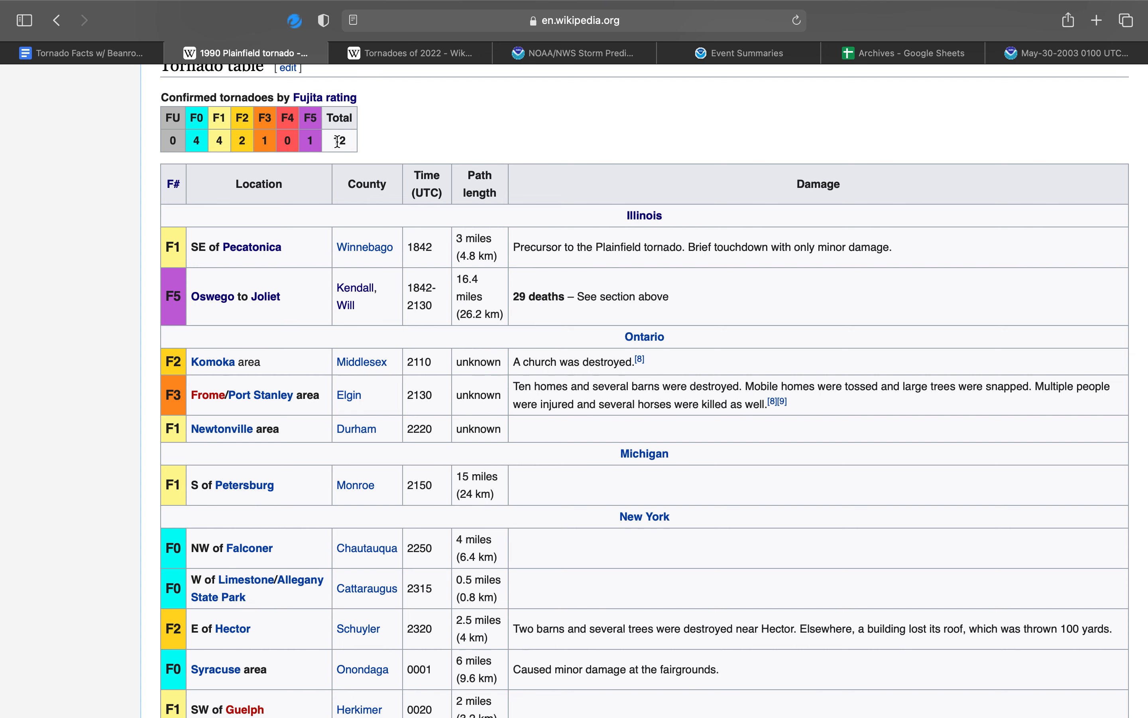
Step: Scroll down to the Aftermath subsections on preparedness, NEXRAD deployment and forecast criticism
{"action": "scroll", "scroll_direction": "down", "scroll_amount": 3}
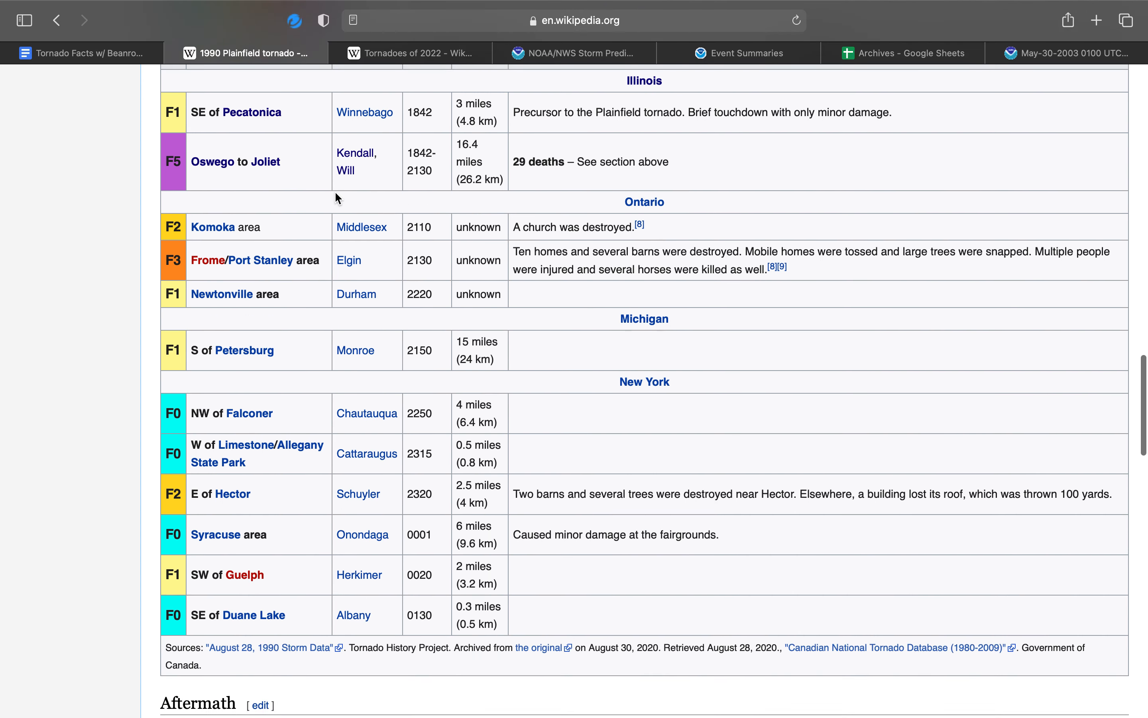
{"action": "scroll", "scroll_direction": "down", "scroll_amount": 3}
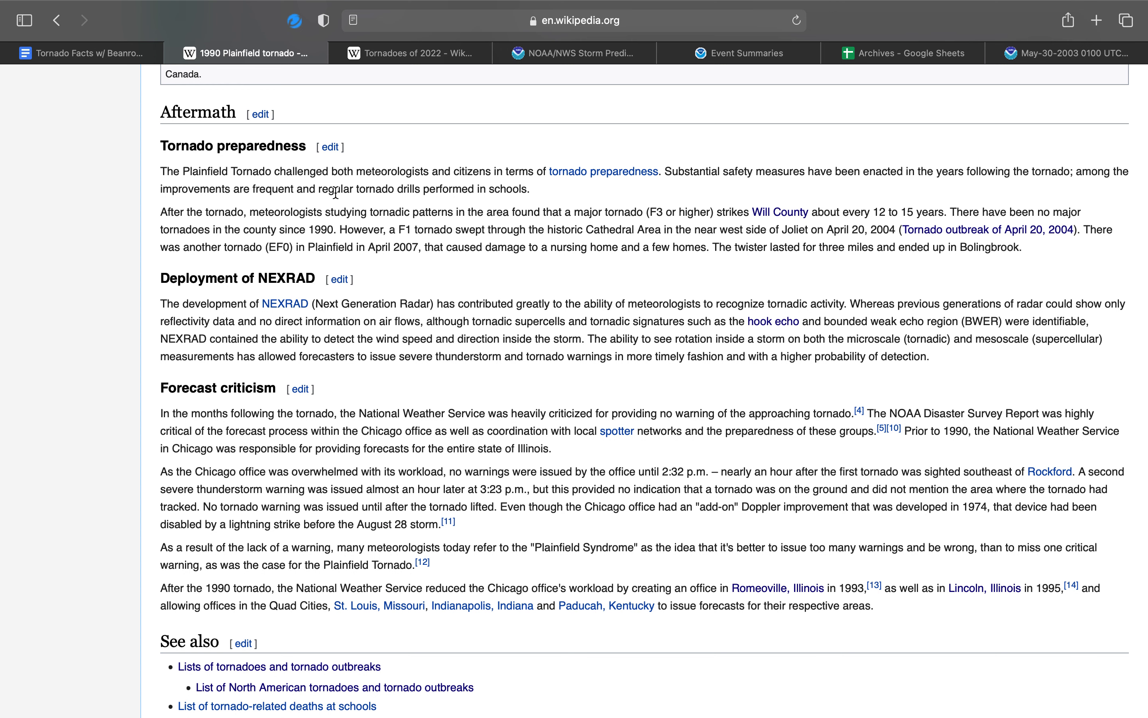
{"action": "scroll", "scroll_direction": "down", "scroll_amount": 3}
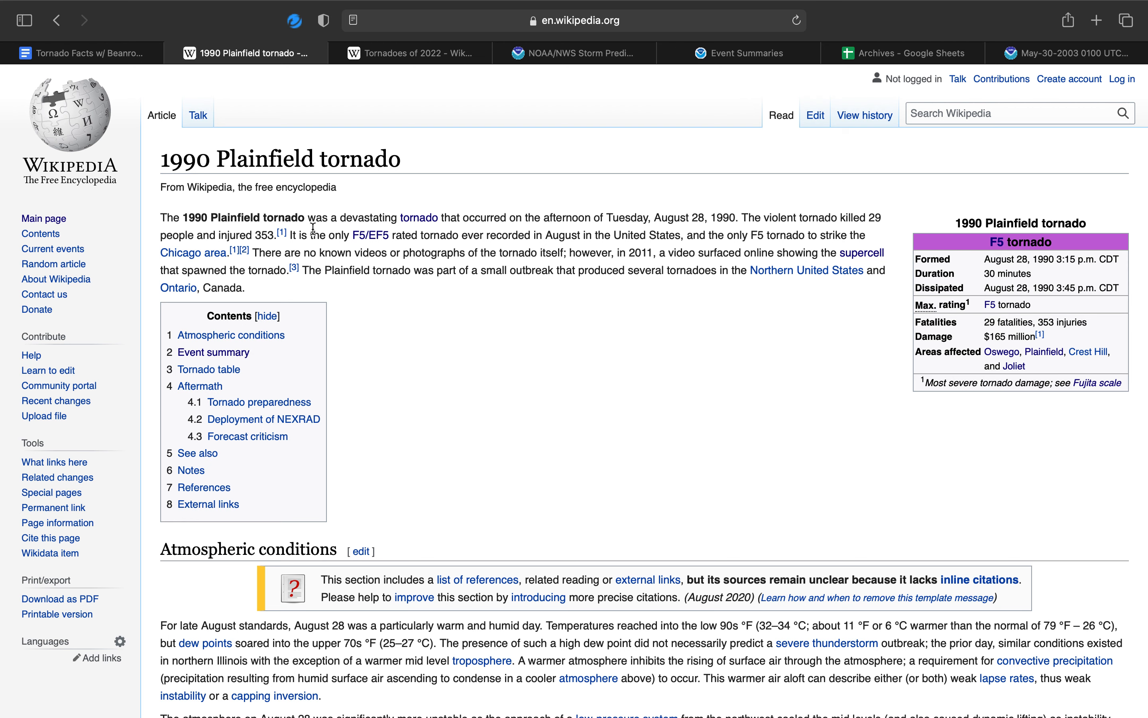
{"action": "mouse_move", "coordinate": [670, 229]}
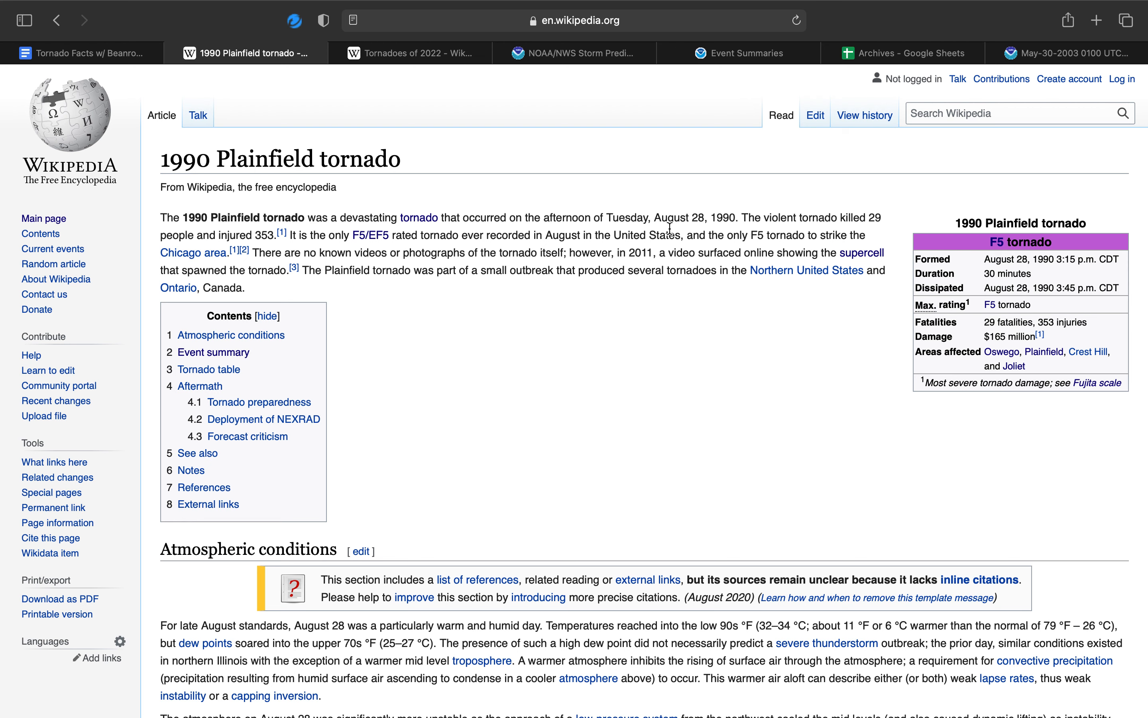